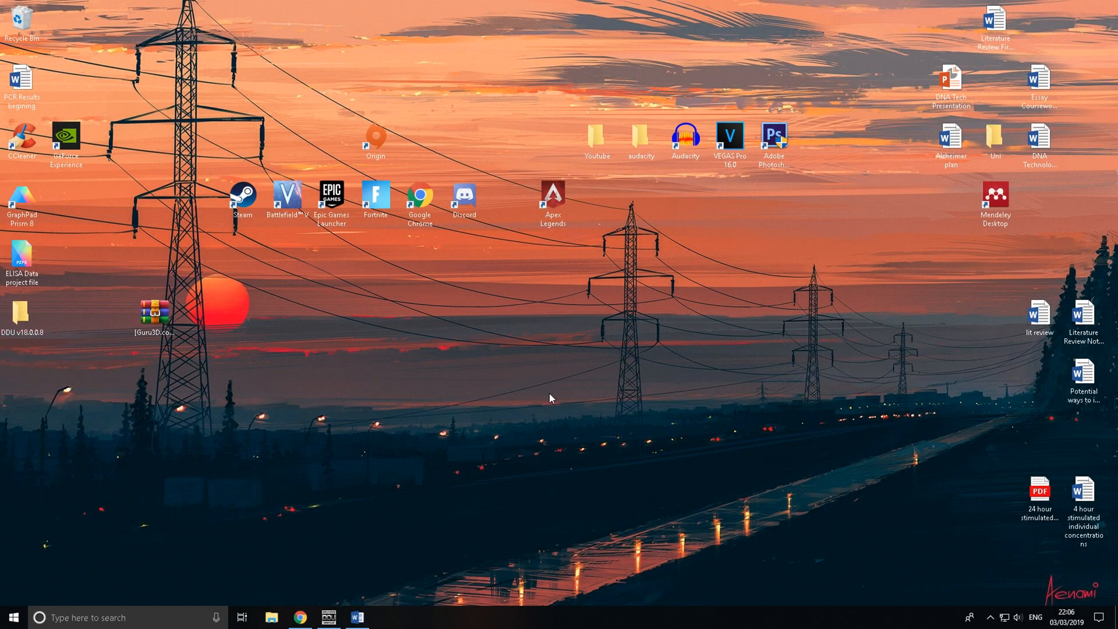
{"action": "mouse_move", "coordinate": [556, 388]}
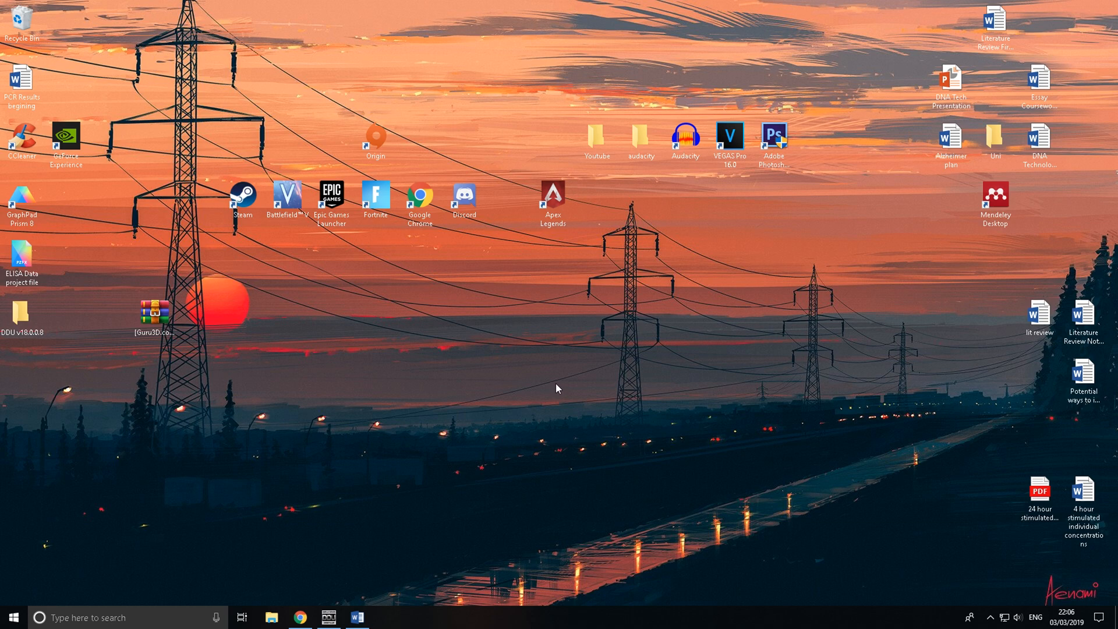
{"action": "mouse_move", "coordinate": [511, 476]}
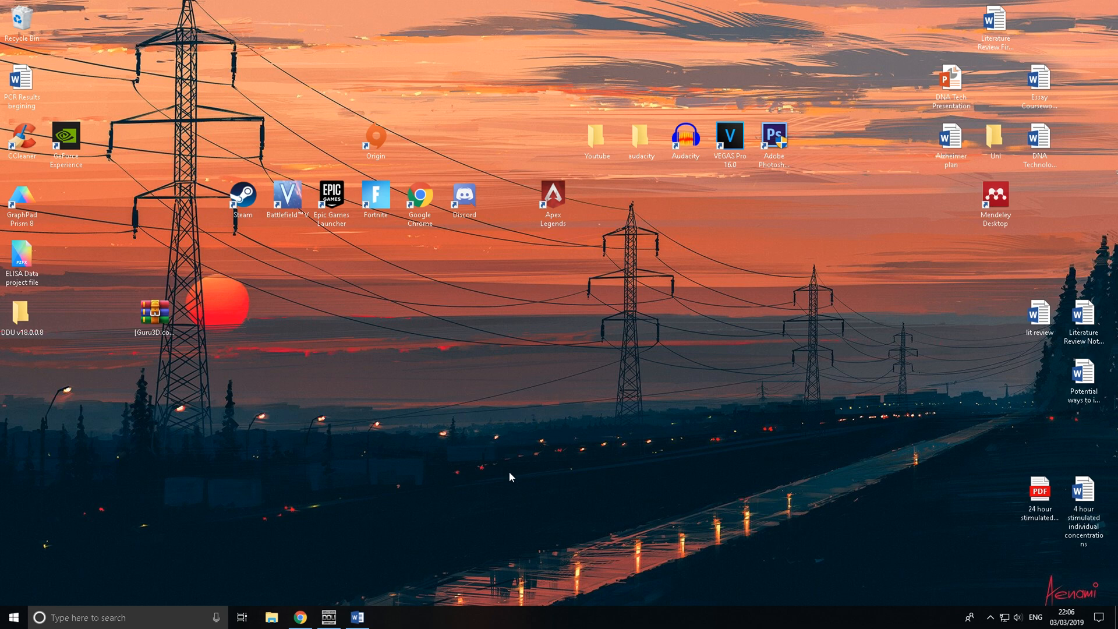
{"action": "mouse_move", "coordinate": [505, 464]}
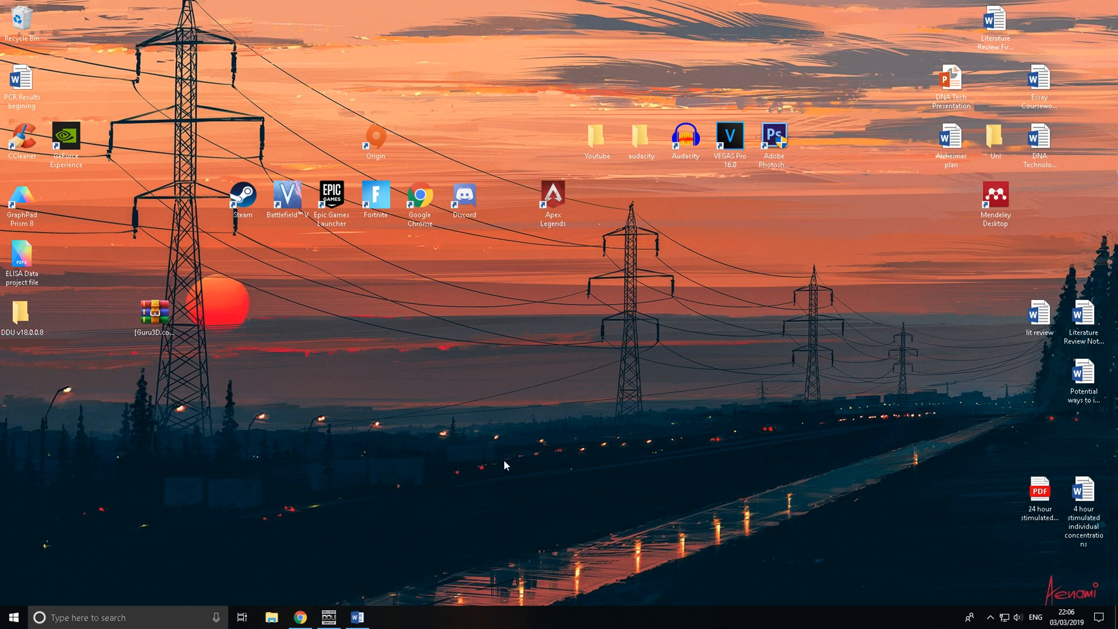
{"action": "mouse_move", "coordinate": [501, 458]}
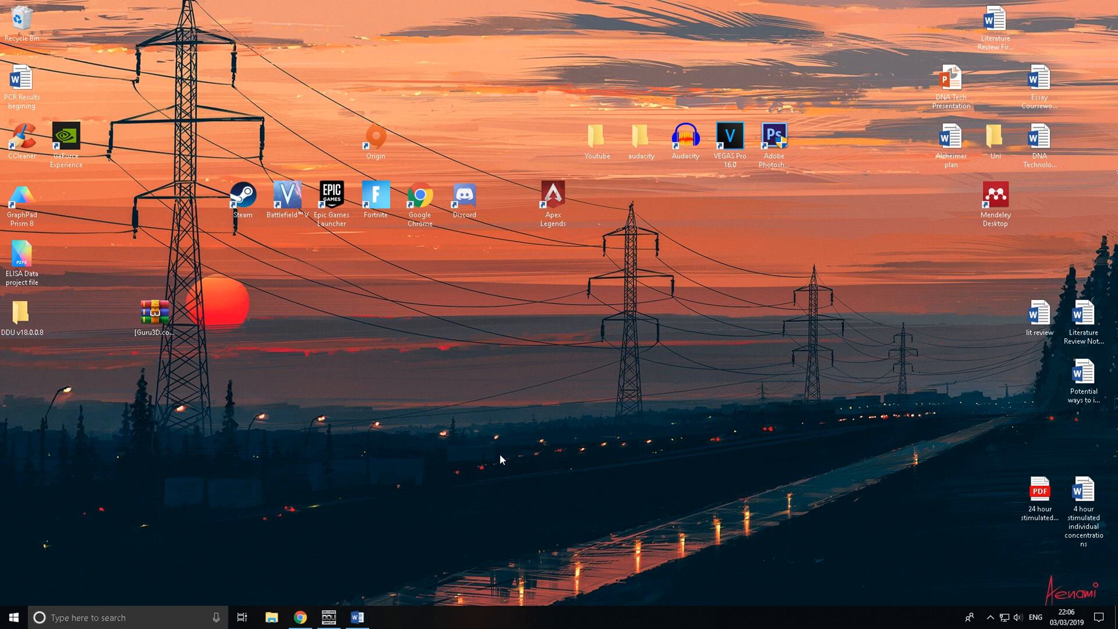
{"action": "mouse_move", "coordinate": [499, 460]}
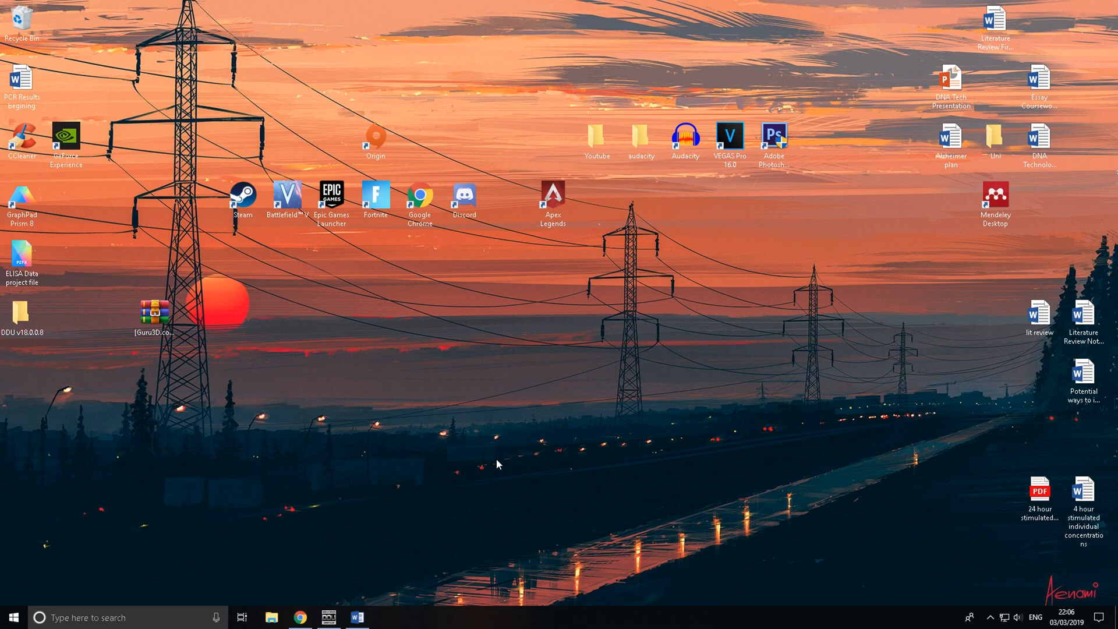
{"action": "mouse_move", "coordinate": [516, 460]}
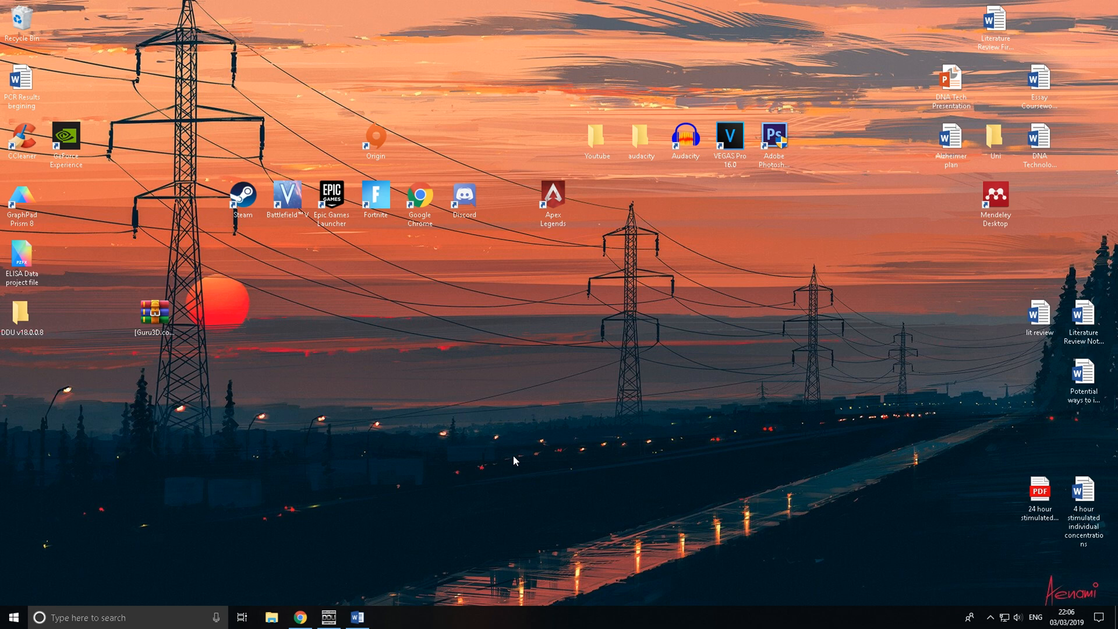
{"action": "mouse_move", "coordinate": [465, 448]}
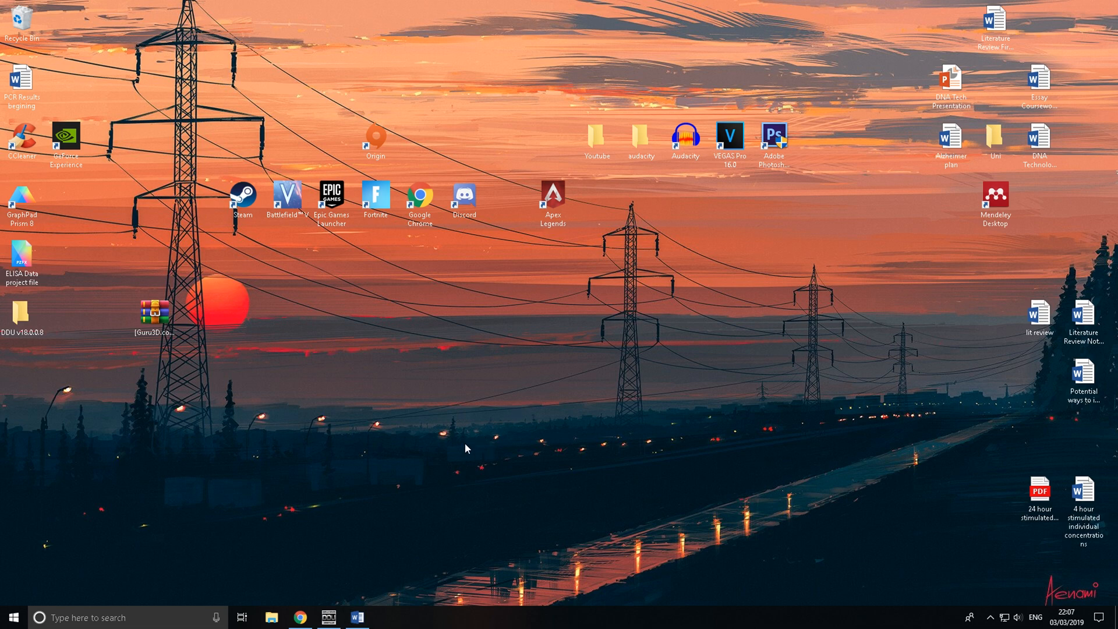
{"action": "mouse_move", "coordinate": [345, 609]}
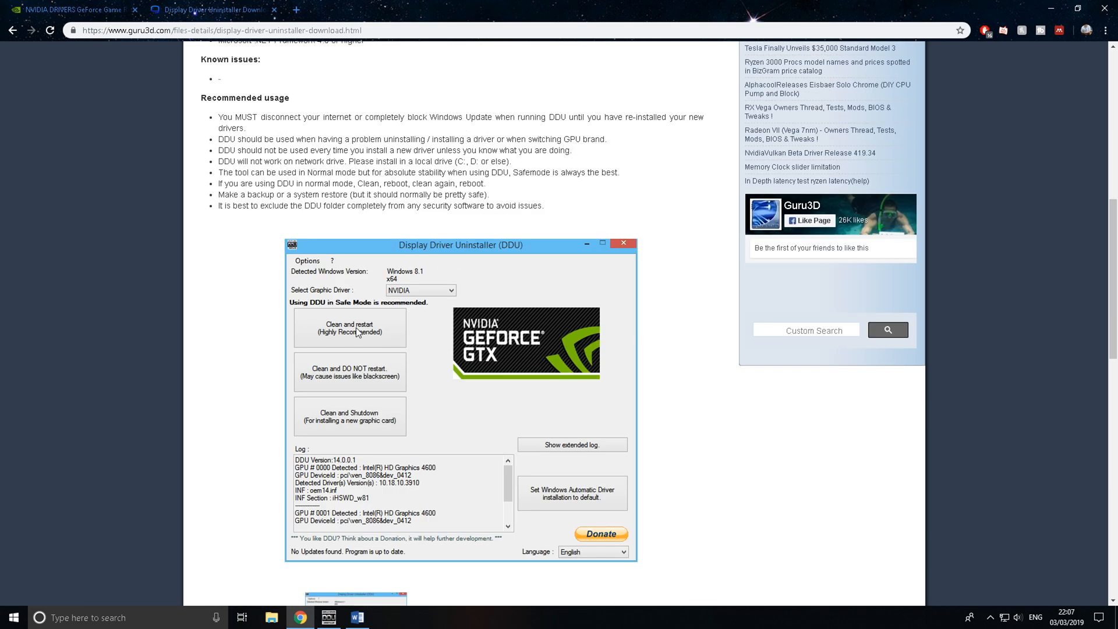
{"action": "mouse_move", "coordinate": [549, 326]}
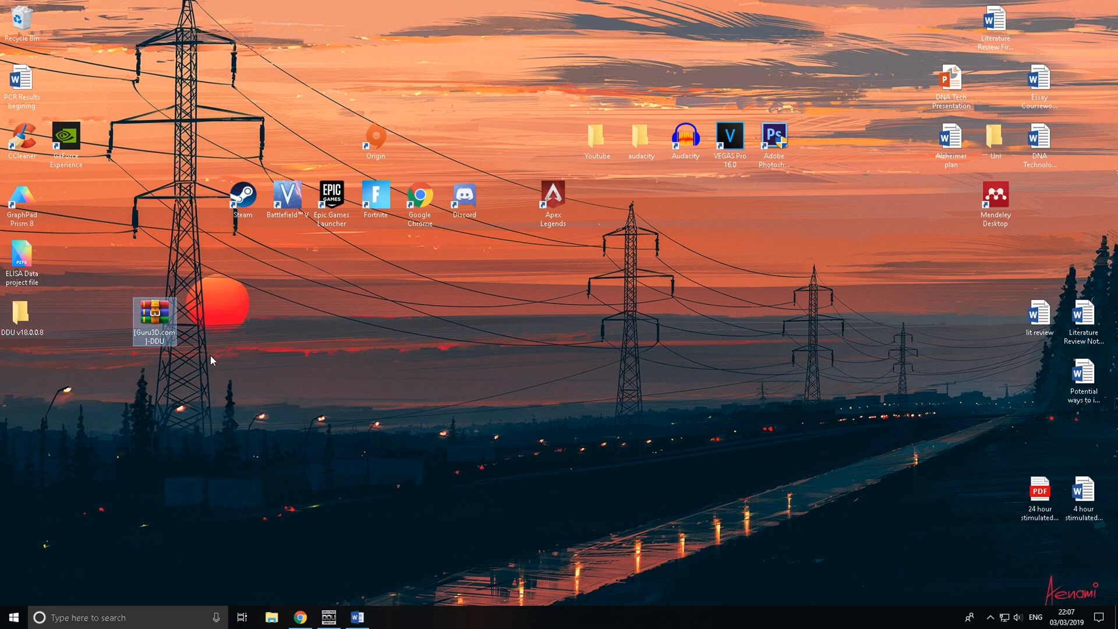
- Launch DDU from the DDU v18.0.0.8 folder, select NVIDIA as the GPU, then minimize it
{"action": "left_click", "coordinate": [23, 318]}
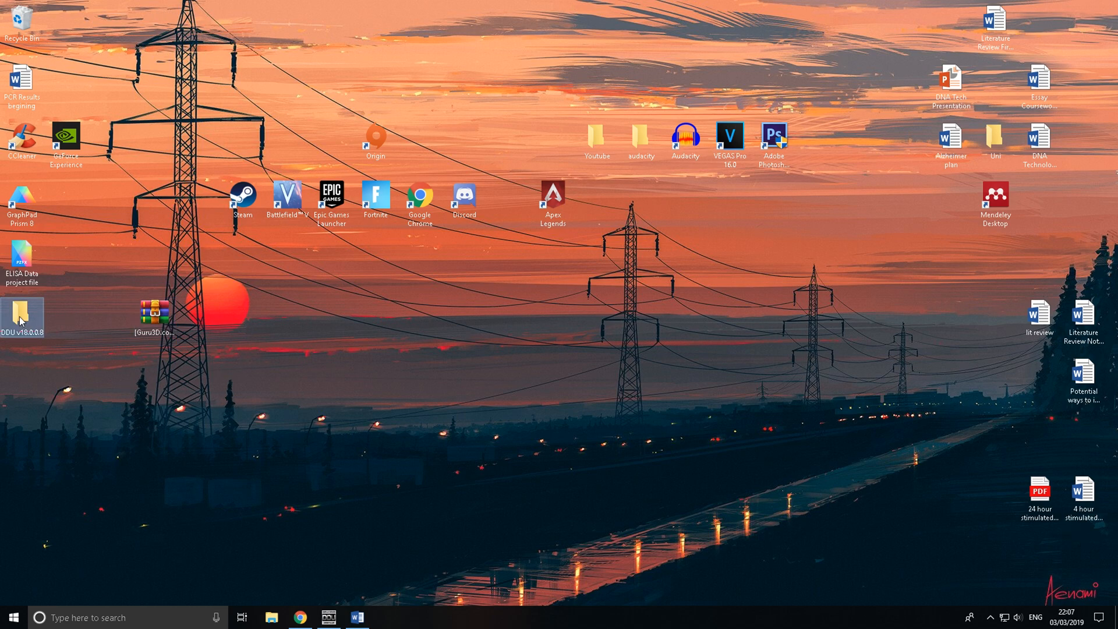
{"action": "double_click", "coordinate": [22, 314]}
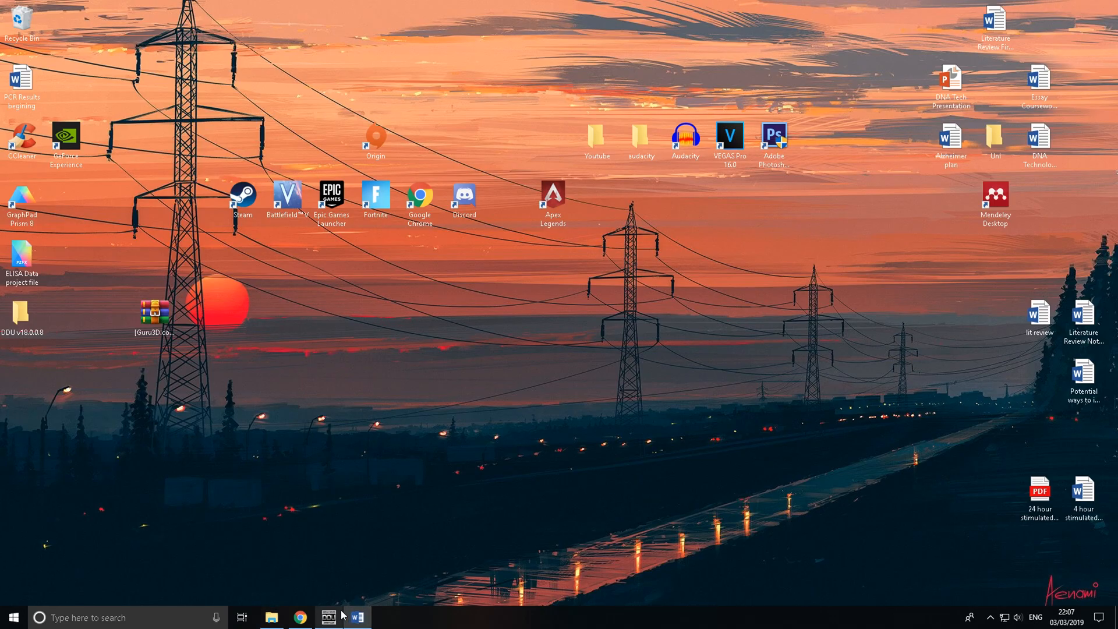
{"action": "left_click", "coordinate": [327, 618]}
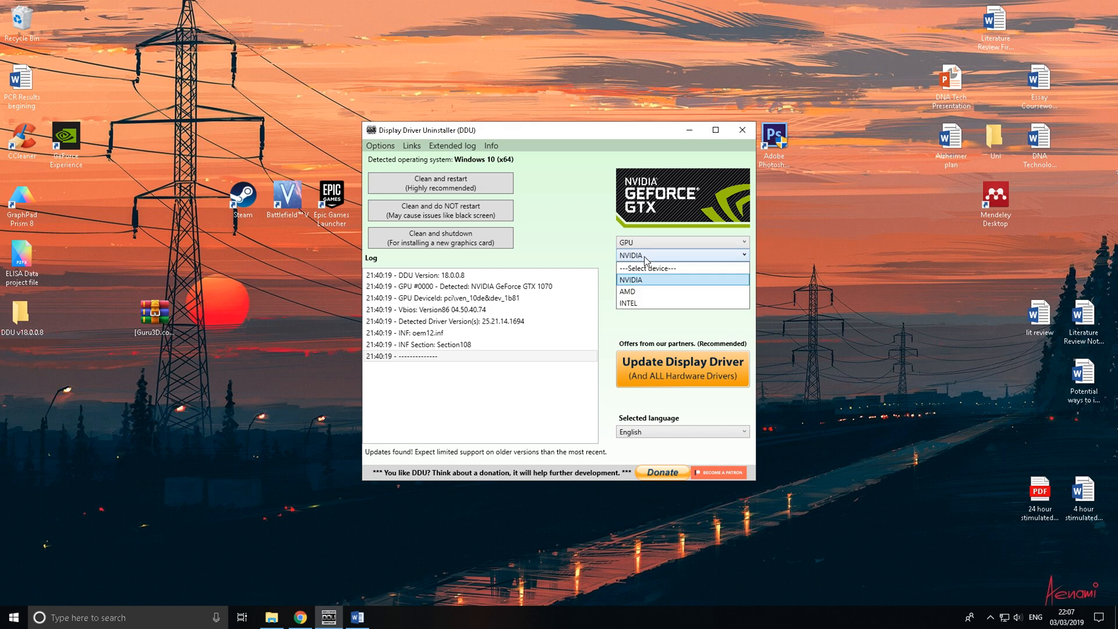
{"action": "left_click", "coordinate": [627, 279]}
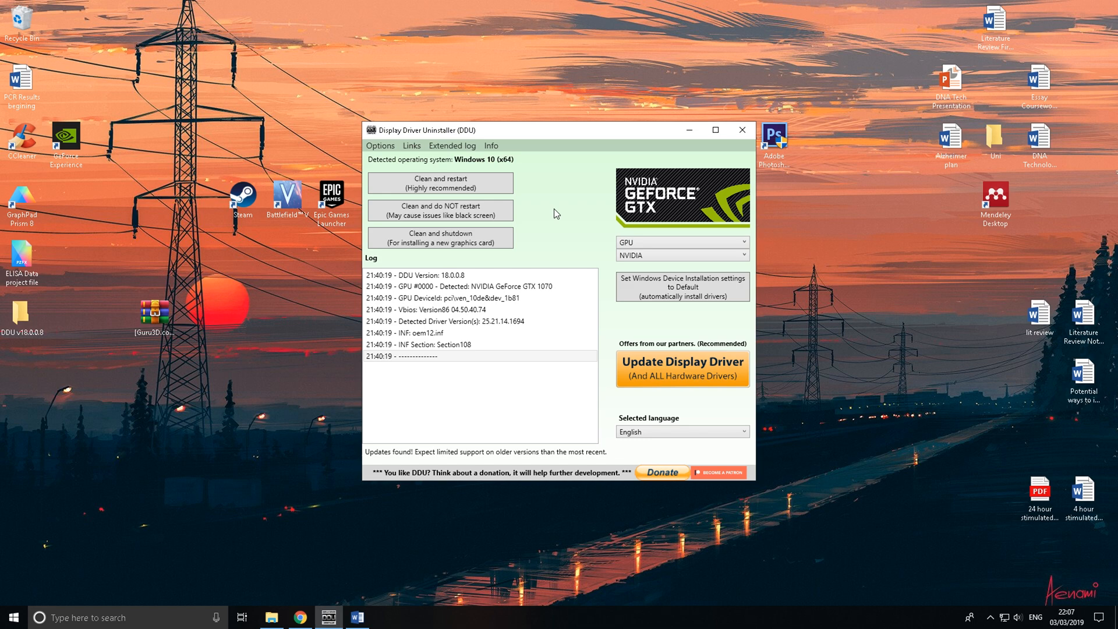
{"action": "mouse_move", "coordinate": [655, 462]}
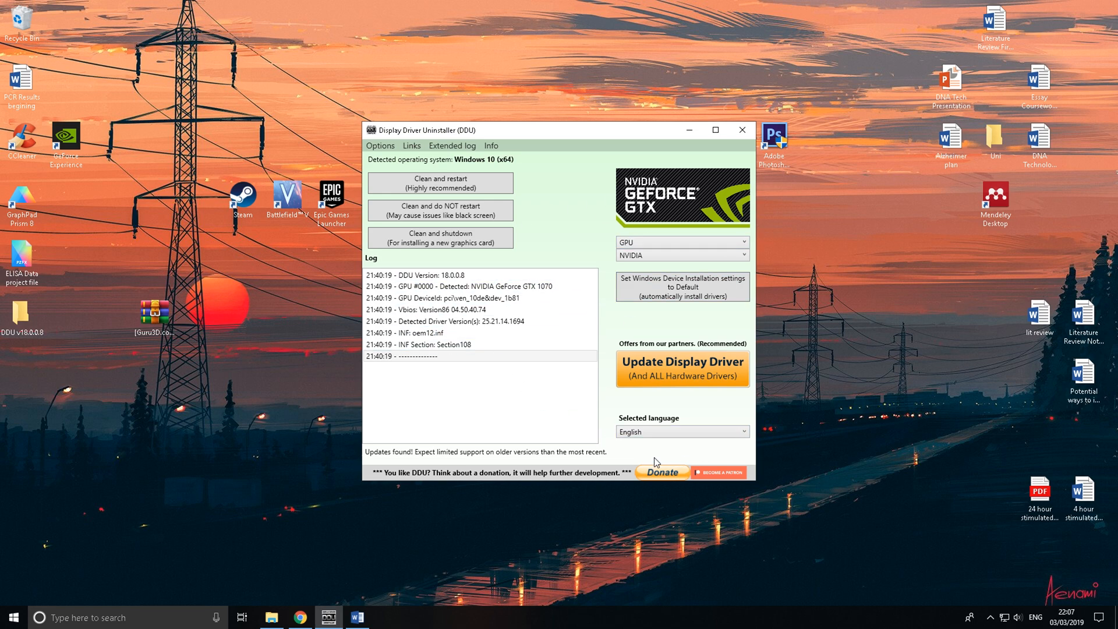
{"action": "mouse_move", "coordinate": [712, 379]}
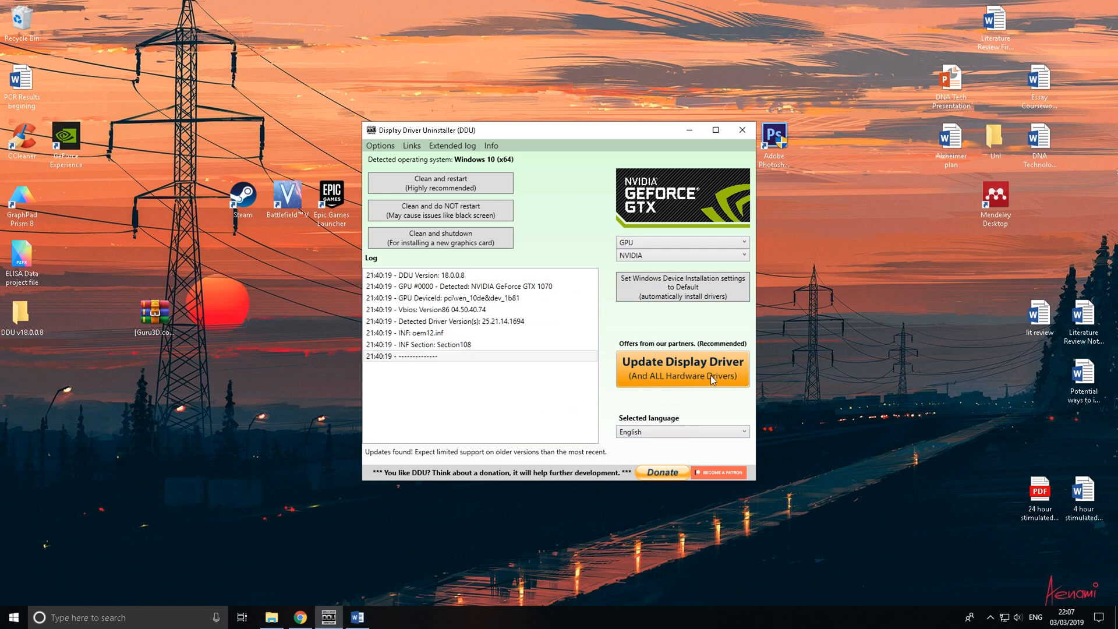
{"action": "mouse_move", "coordinate": [663, 134]}
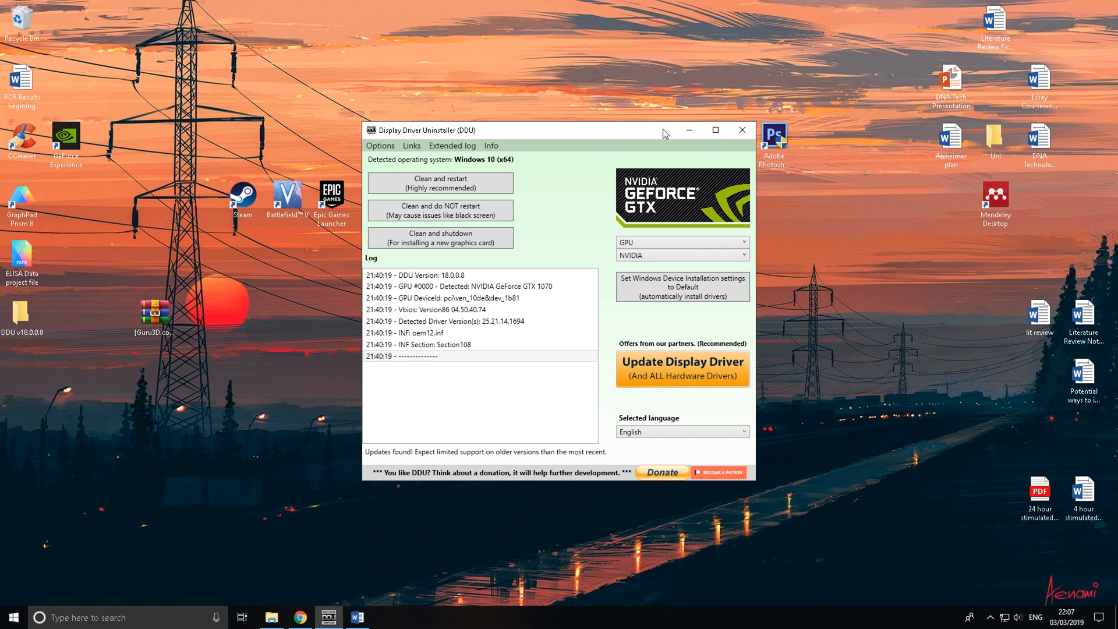
{"action": "left_click", "coordinate": [741, 130]}
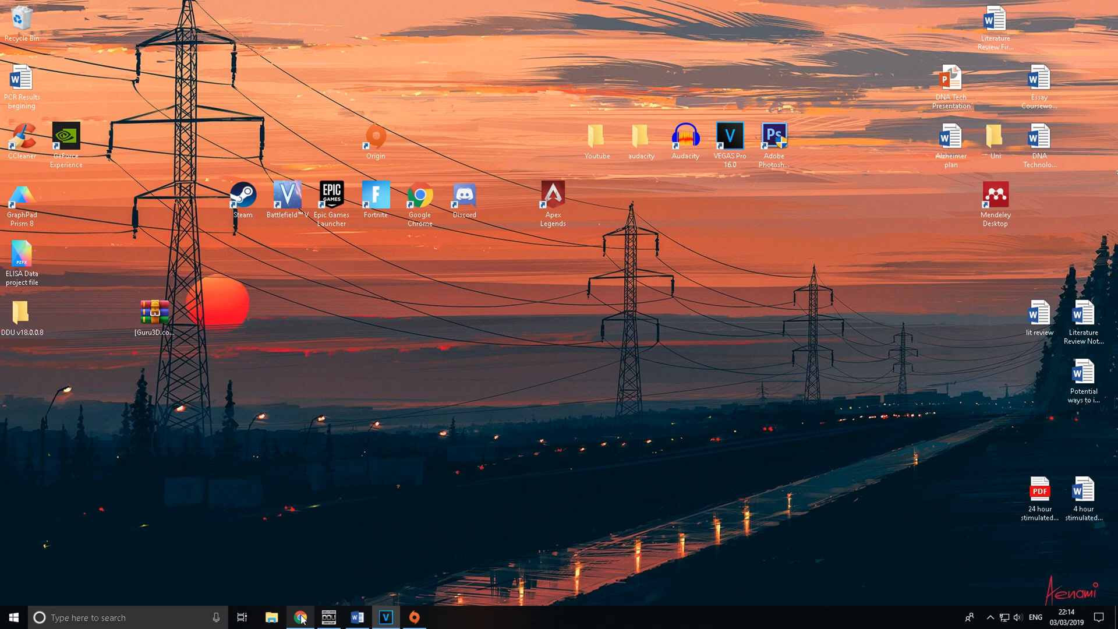
- Show Chrome's NVIDIA download page for GeForce Game Ready Driver 416.94
{"action": "left_click", "coordinate": [299, 618]}
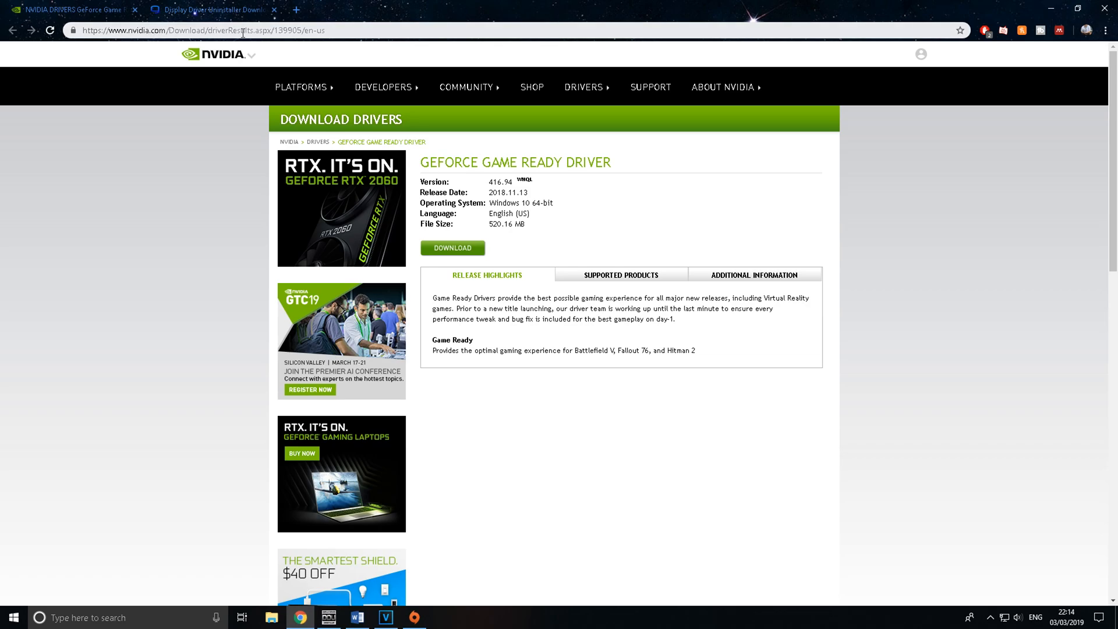
{"action": "mouse_move", "coordinate": [569, 207]}
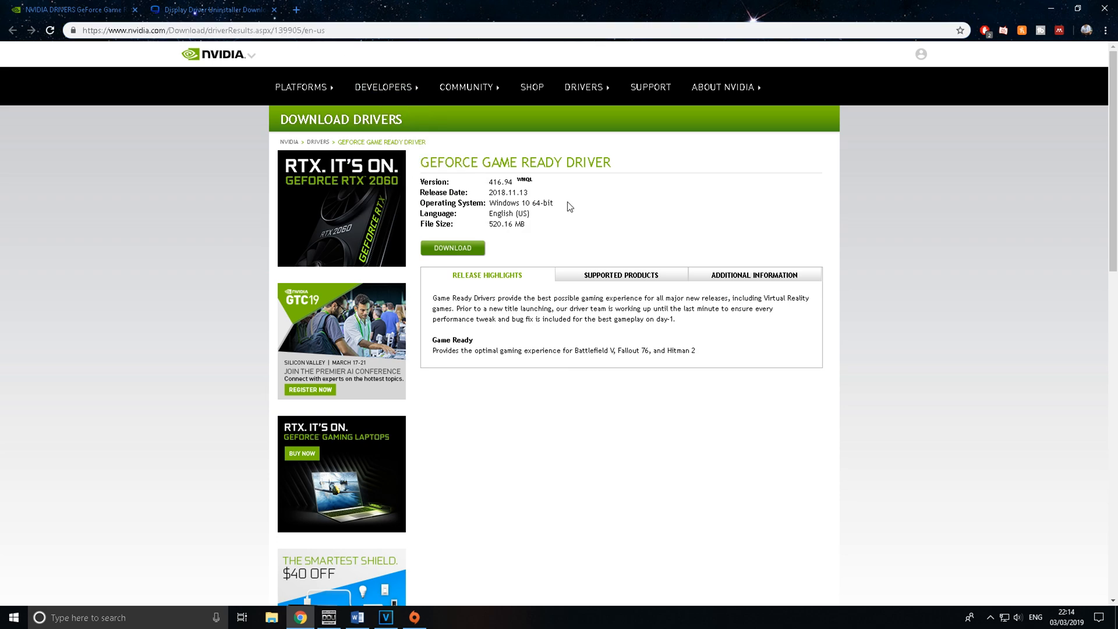
{"action": "mouse_move", "coordinate": [682, 193]}
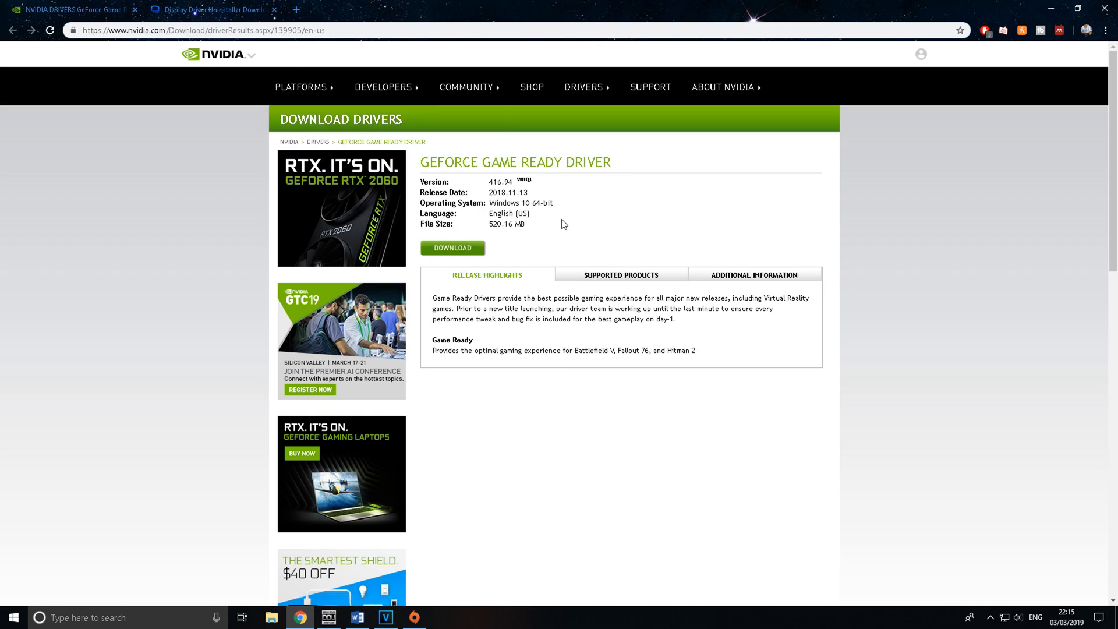
{"action": "mouse_move", "coordinate": [617, 289]}
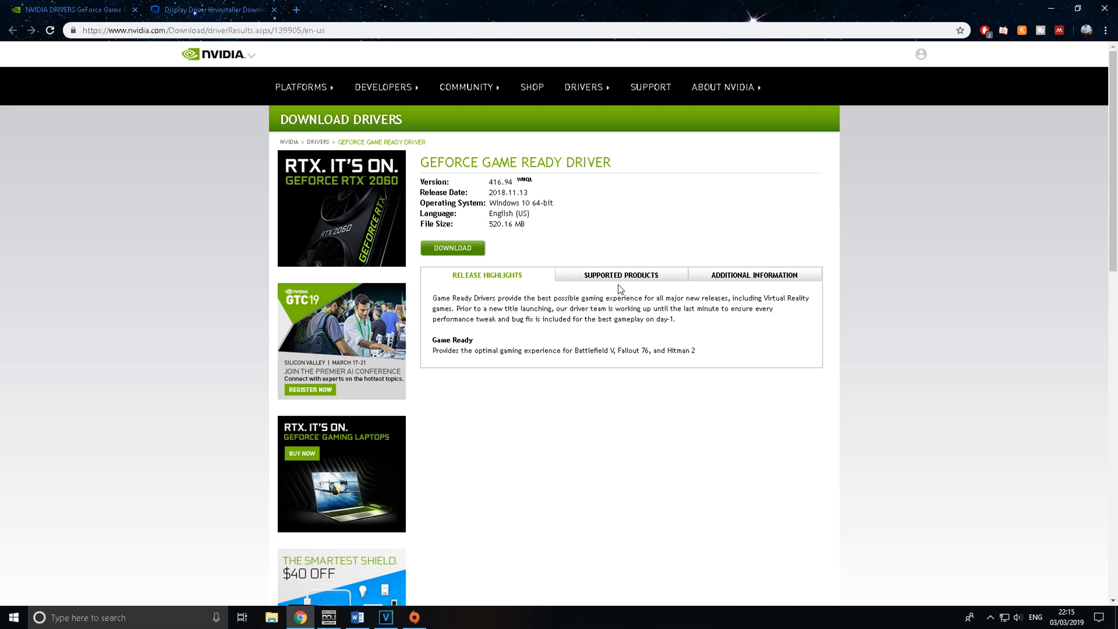
{"action": "mouse_move", "coordinate": [555, 296]}
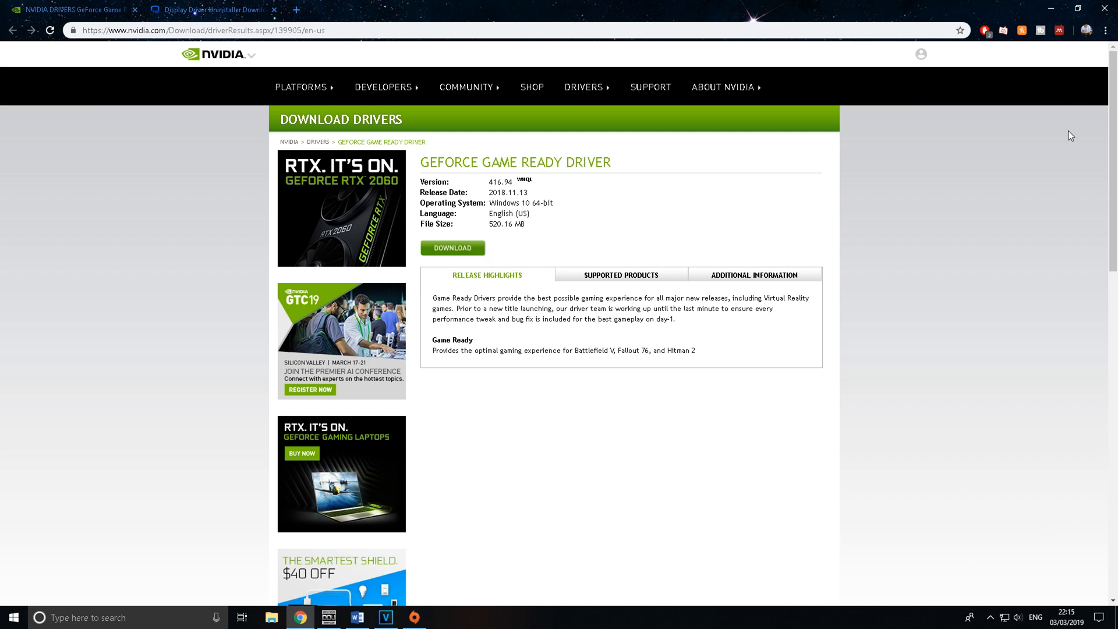
- Open Downloads in File Explorer to view the NVIDIA 416.94 and 417.22 installers
{"action": "left_click", "coordinate": [270, 618]}
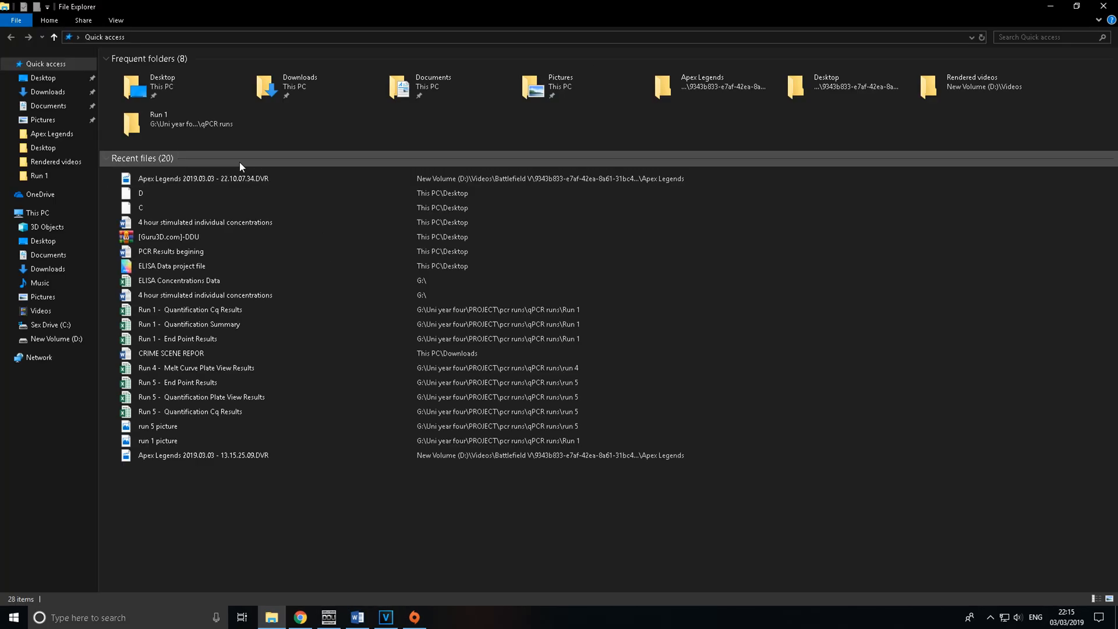
{"action": "left_click", "coordinate": [49, 92]}
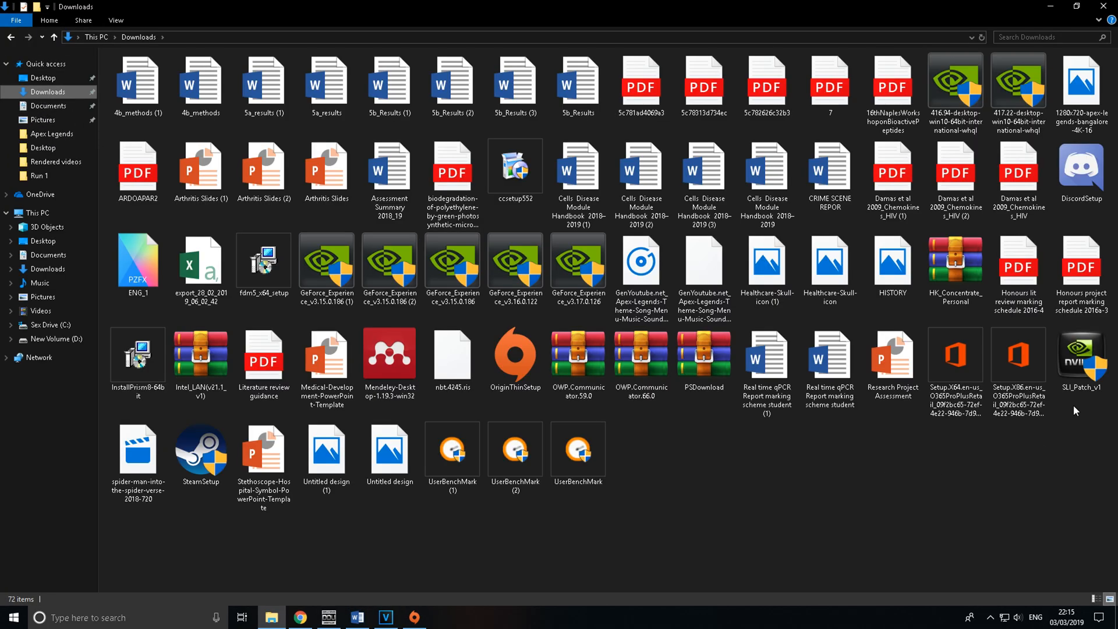
{"action": "left_click", "coordinate": [1079, 356]}
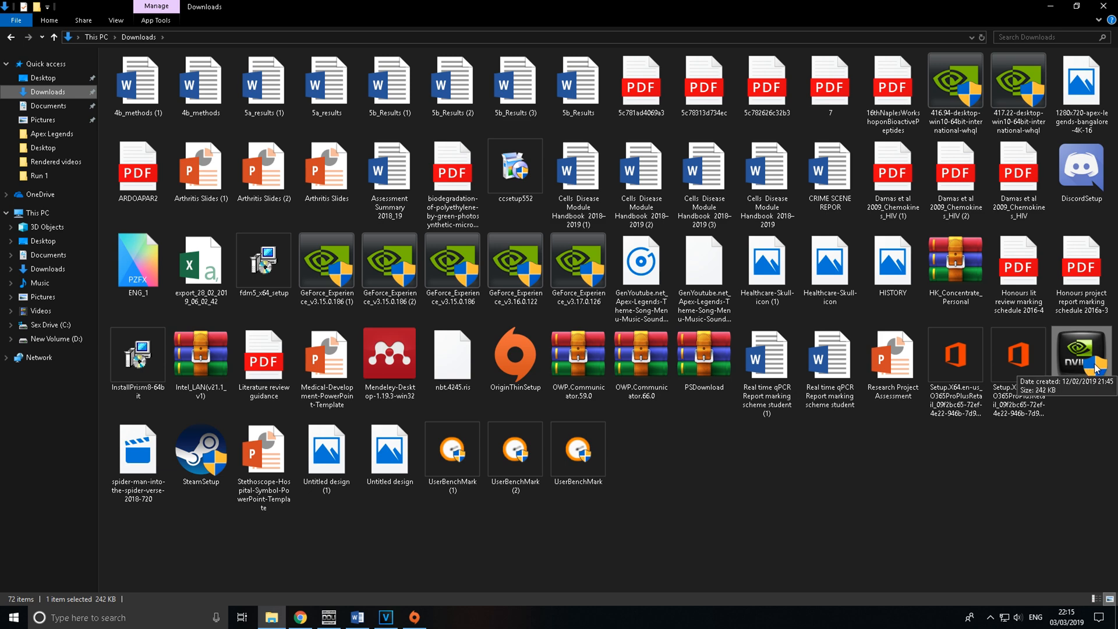
{"action": "mouse_move", "coordinate": [1017, 333]}
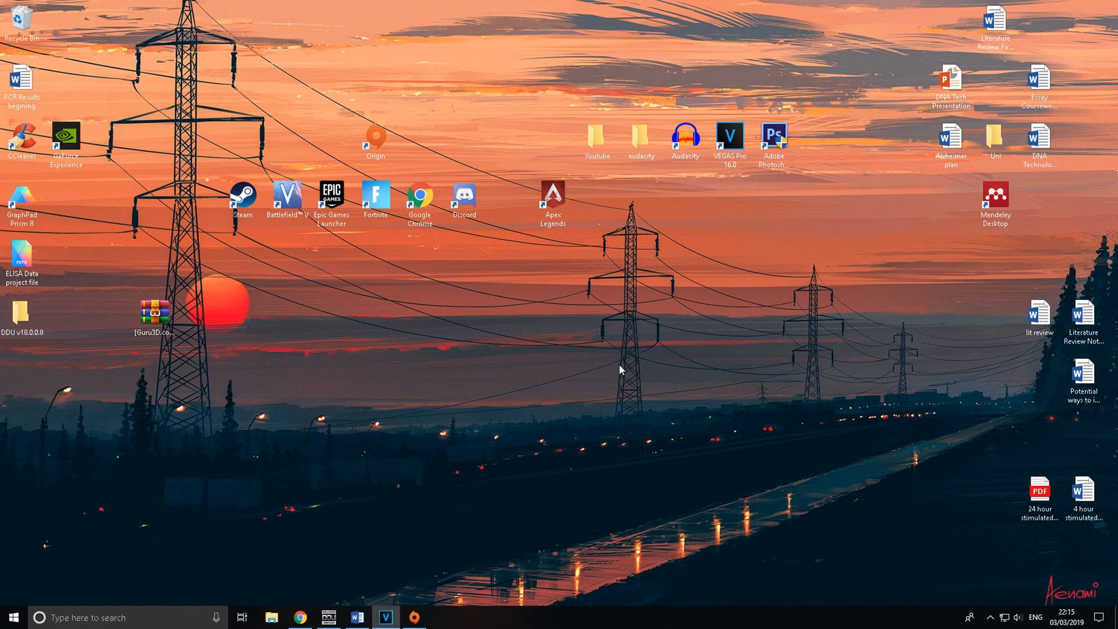
- Double-click the Apex Legends desktop shortcut and wait for the game window
{"action": "double_click", "coordinate": [552, 194]}
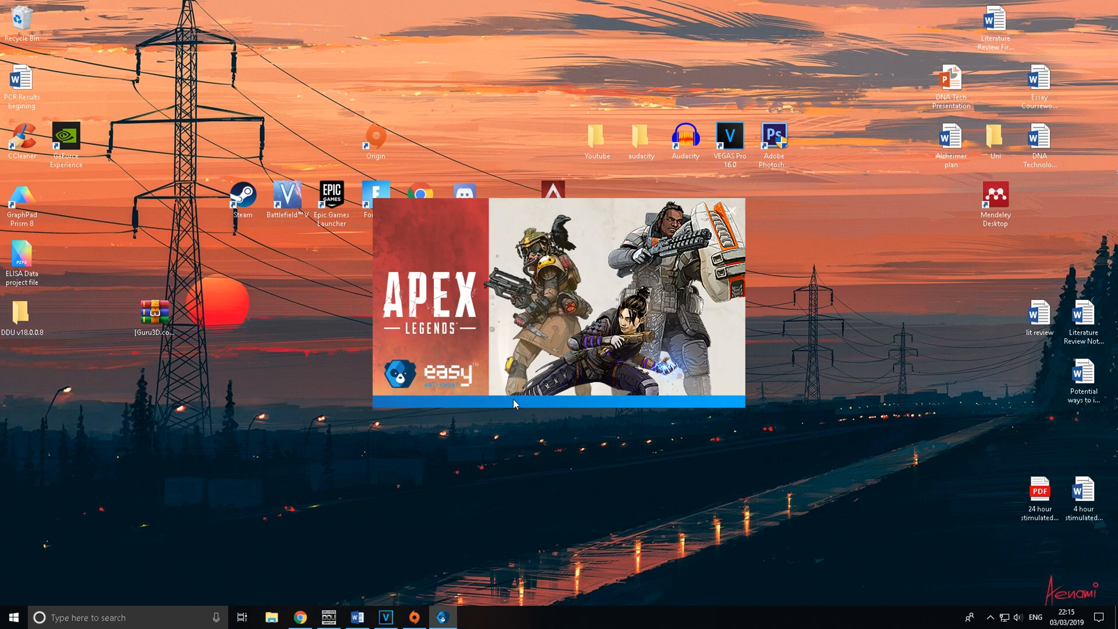
{"action": "mouse_move", "coordinate": [517, 375]}
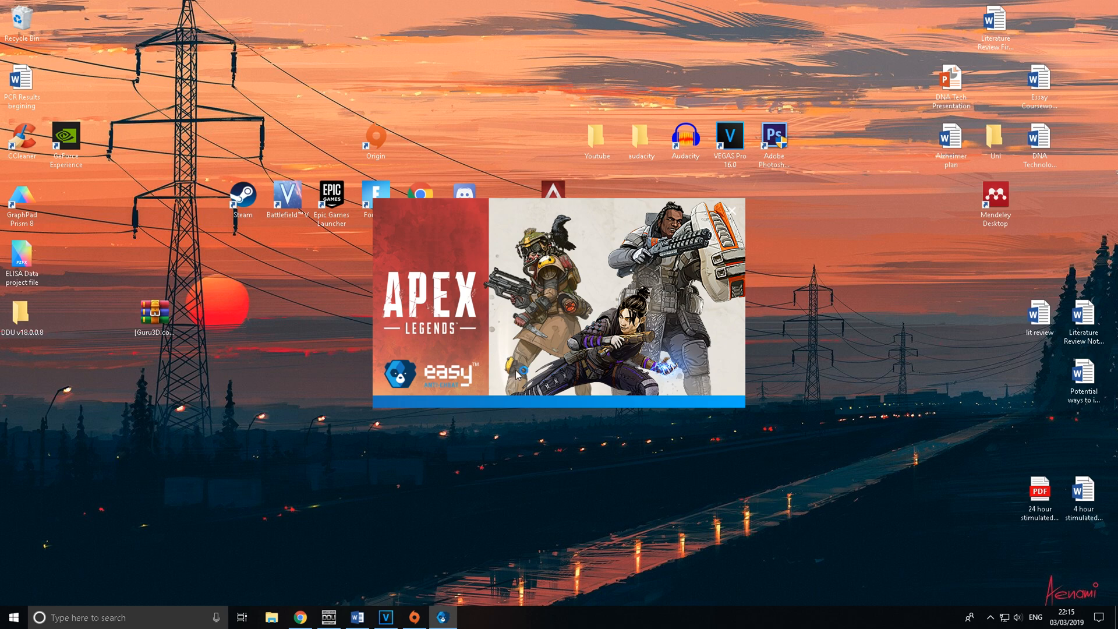
{"action": "left_click", "coordinate": [732, 211]}
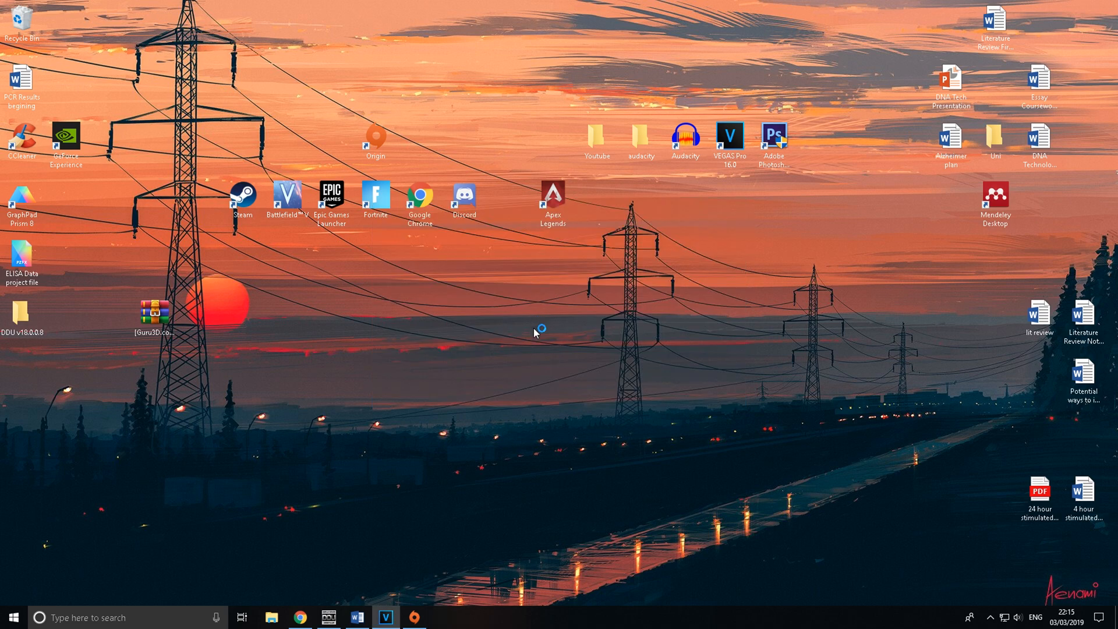
{"action": "mouse_move", "coordinate": [620, 374]}
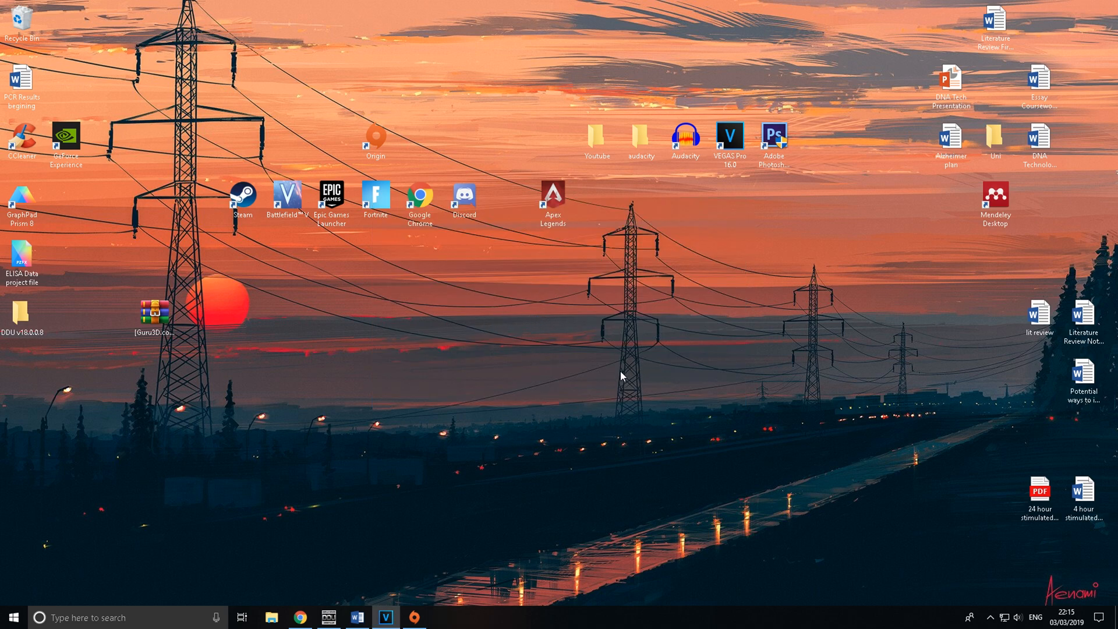
{"action": "double_click", "coordinate": [552, 197]}
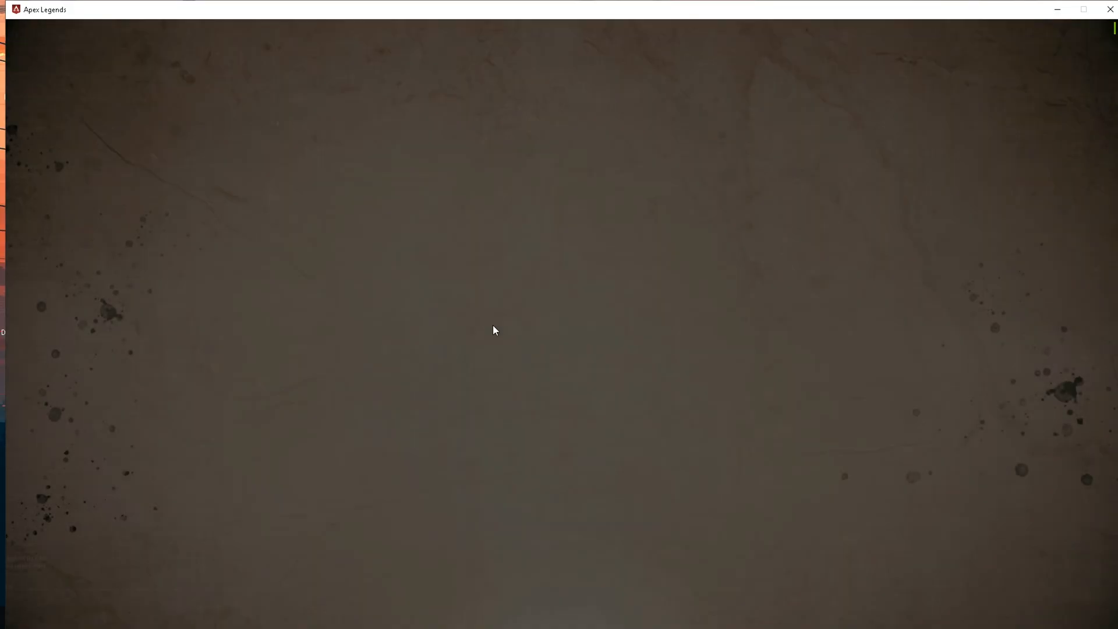